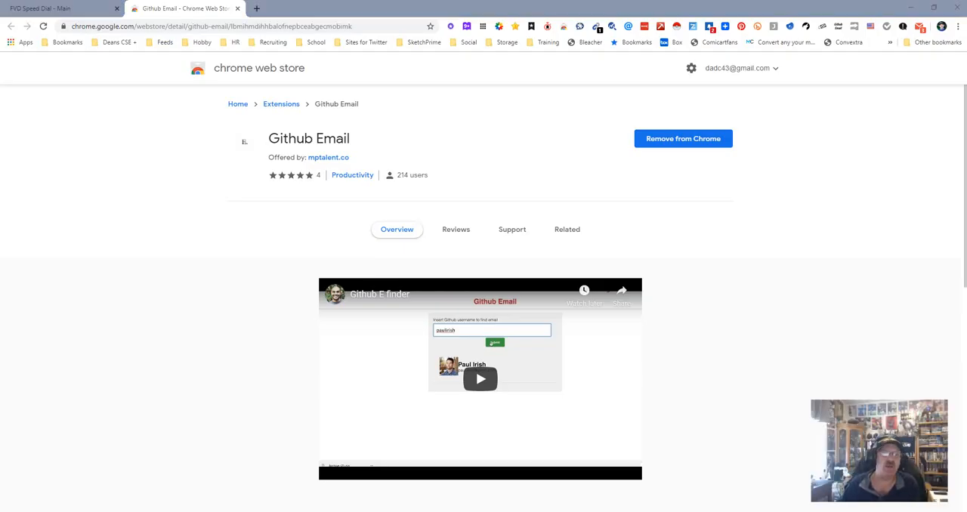
Launch GitHub's homepage in a new tab from the GitHub tile on the FVD Speed Dial.
scroll("down", 3)
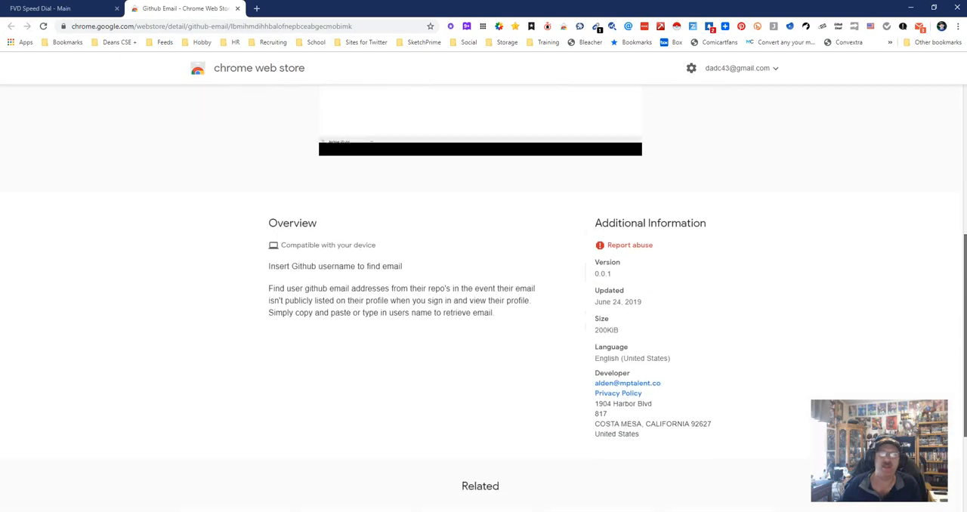
scroll("down", 3)
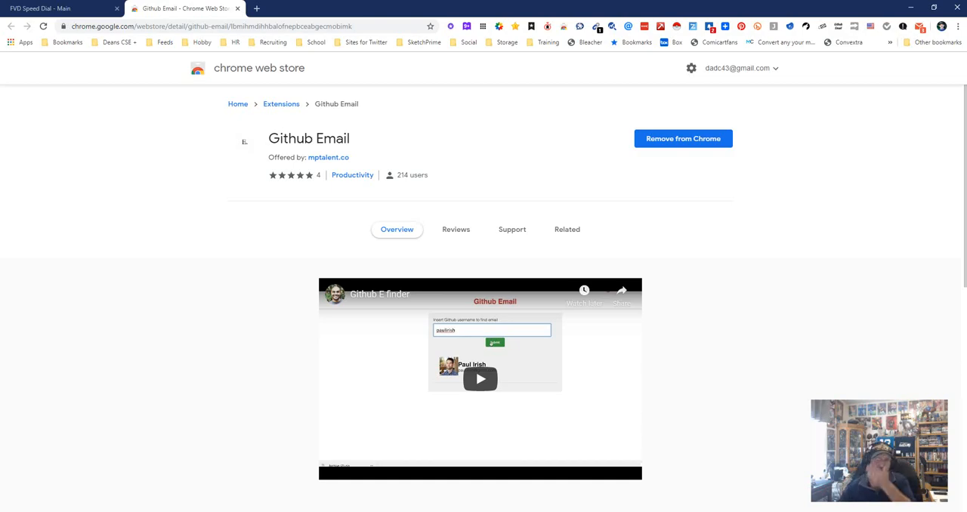
left_click(377, 9)
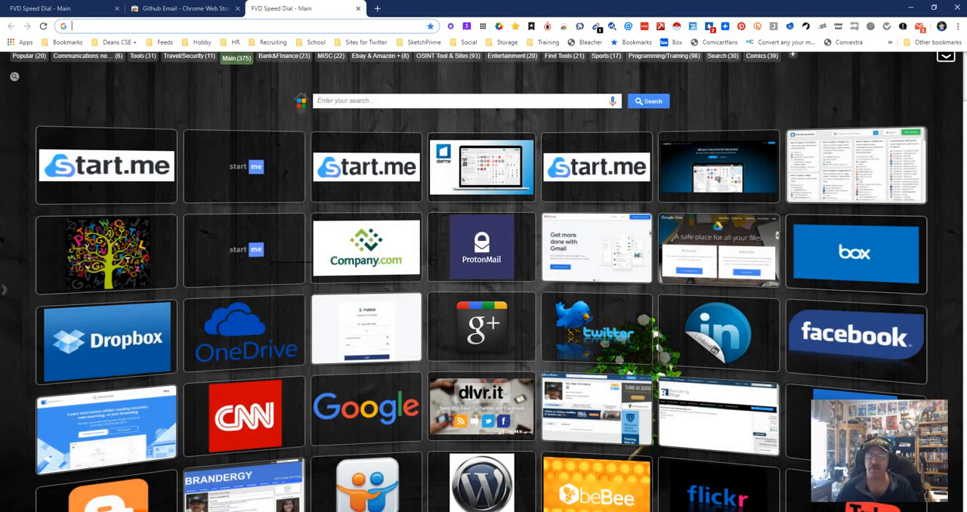
scroll("down", 3)
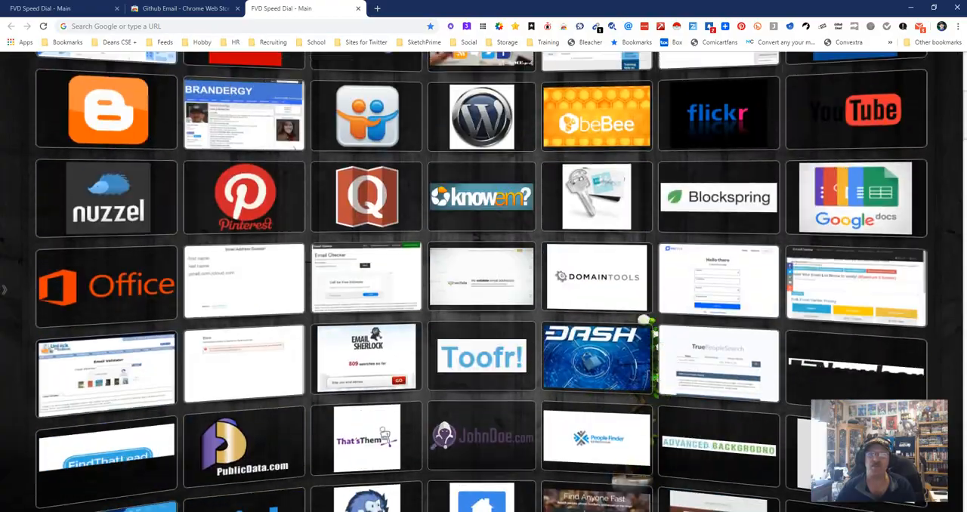
scroll("down", 3)
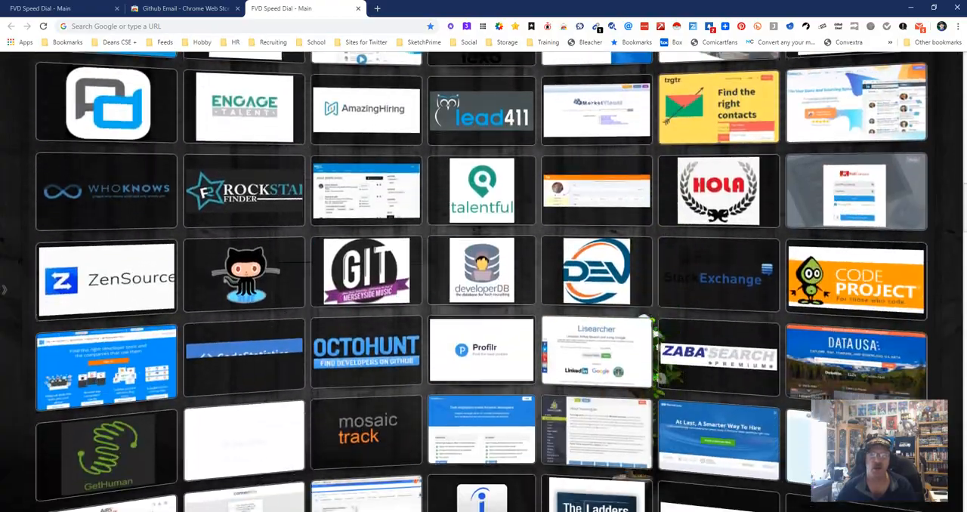
scroll("down", 3)
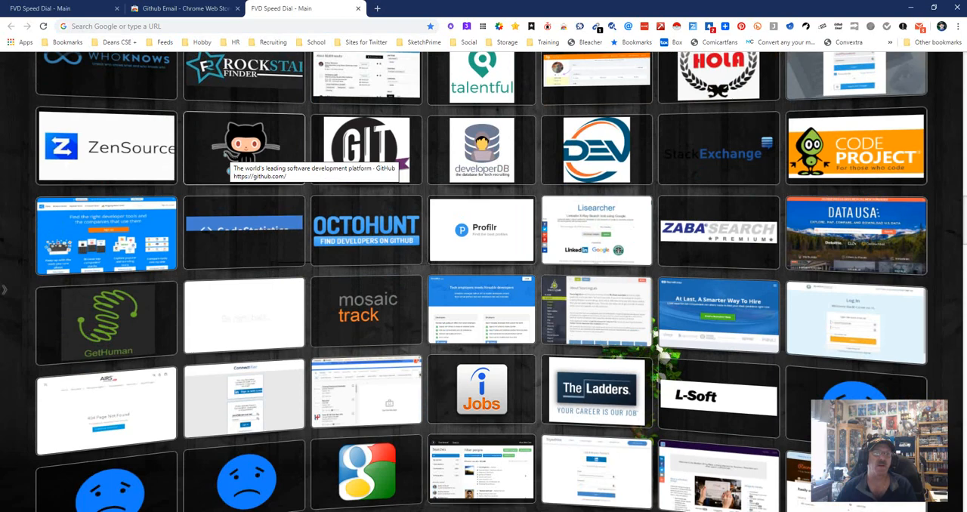
left_click(243, 148)
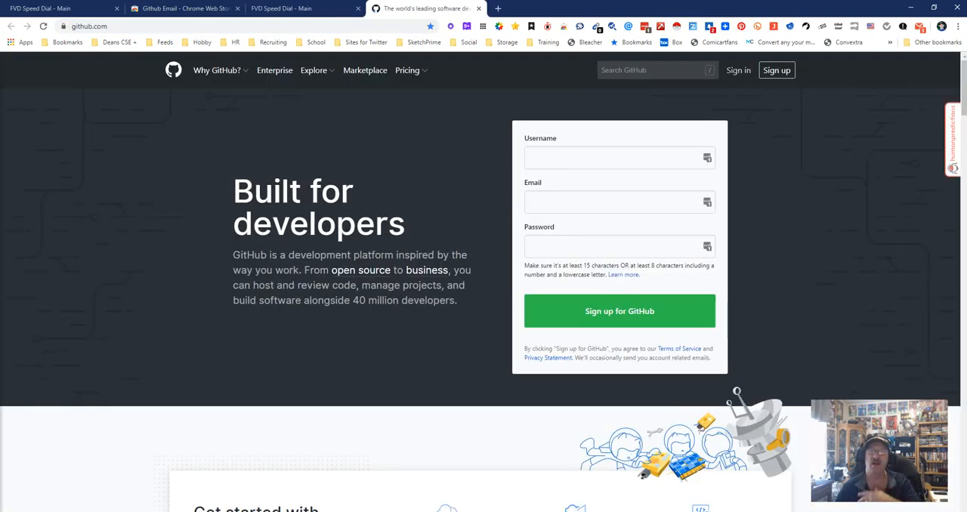
Sign in to GitHub, view your own profile, then return to the Github Email store listing.
left_click(737, 69)
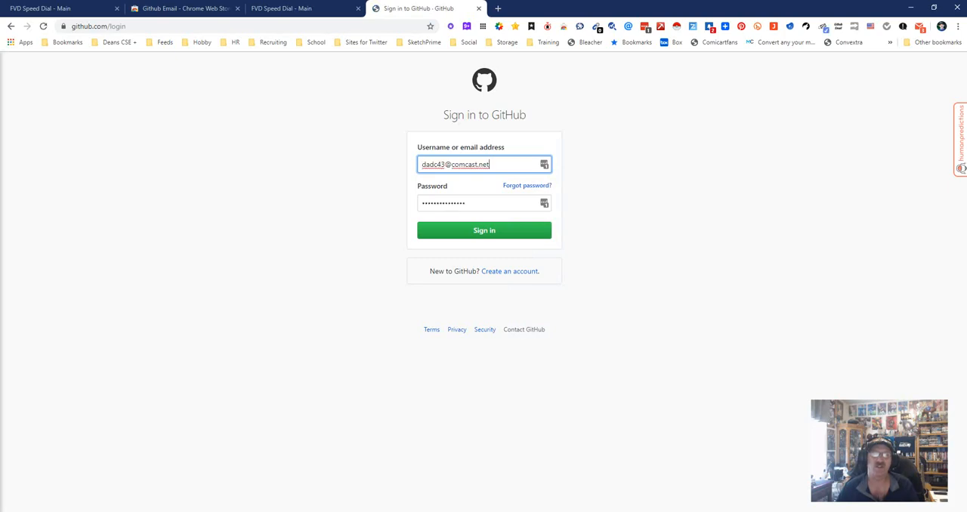
left_click(483, 230)
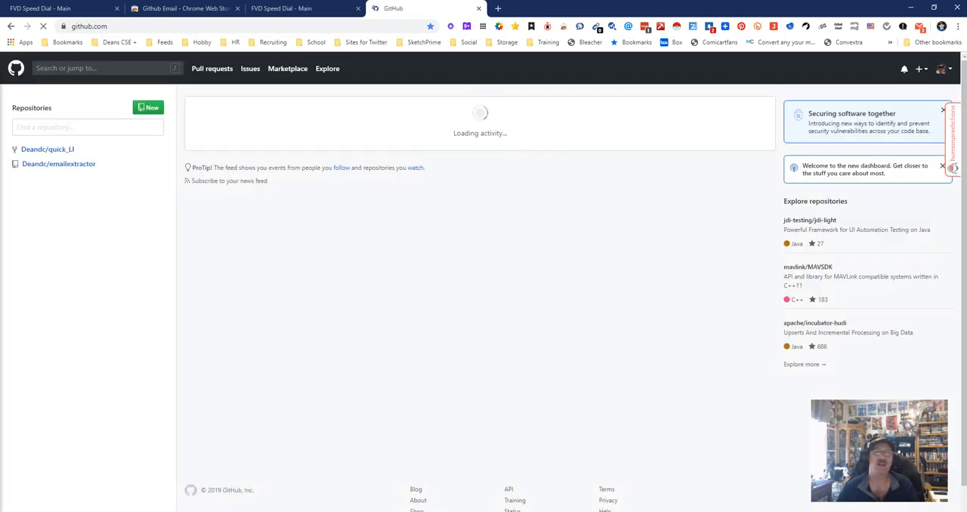
left_click(941, 70)
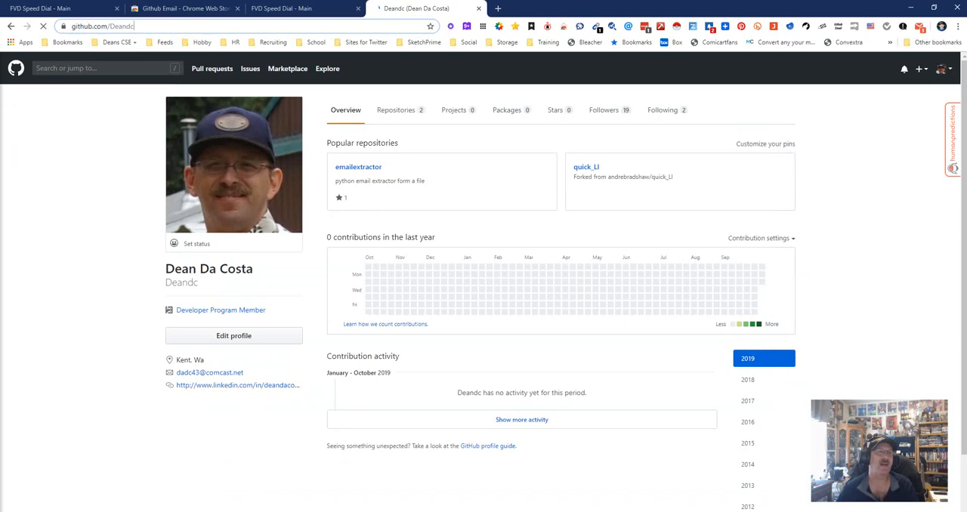
left_click(184, 9)
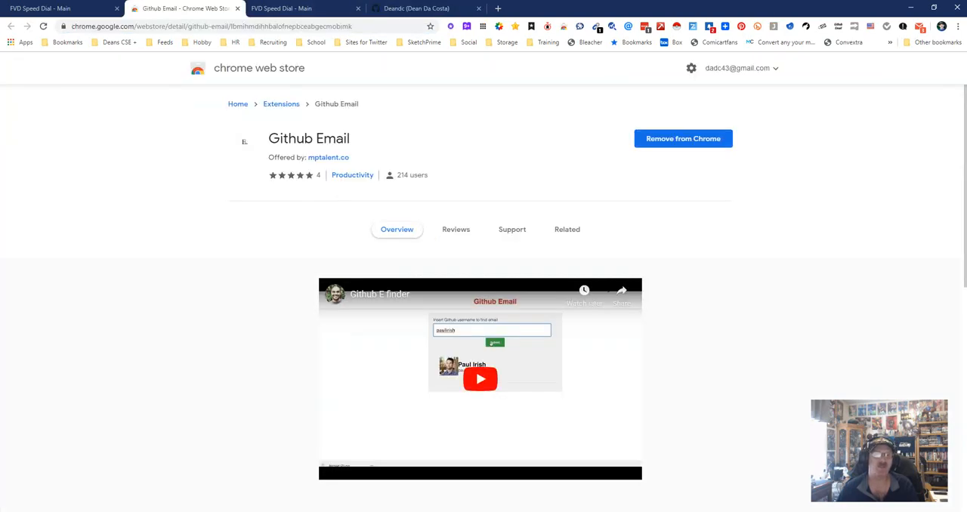
Look up your profile's username in the Github Email popup to see its name and email.
left_click(413, 9)
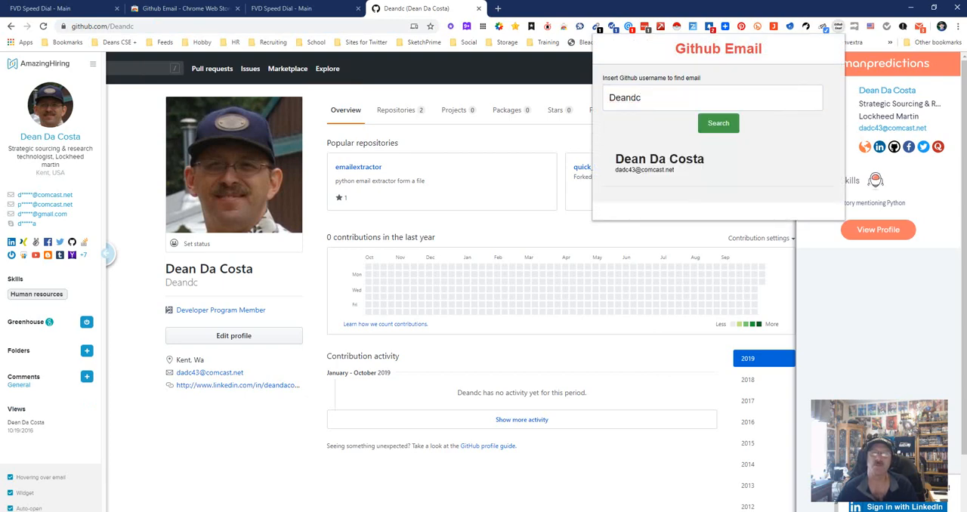
left_click(717, 122)
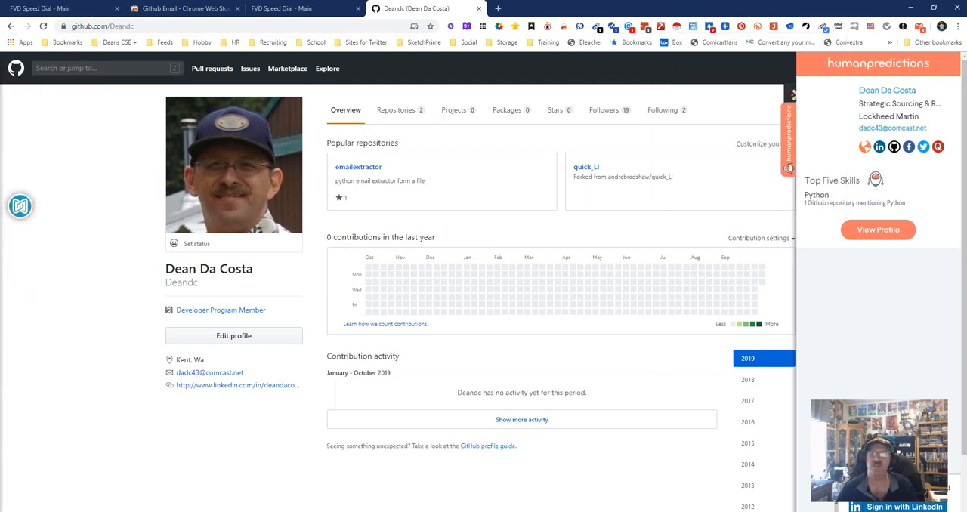
left_click(106, 68)
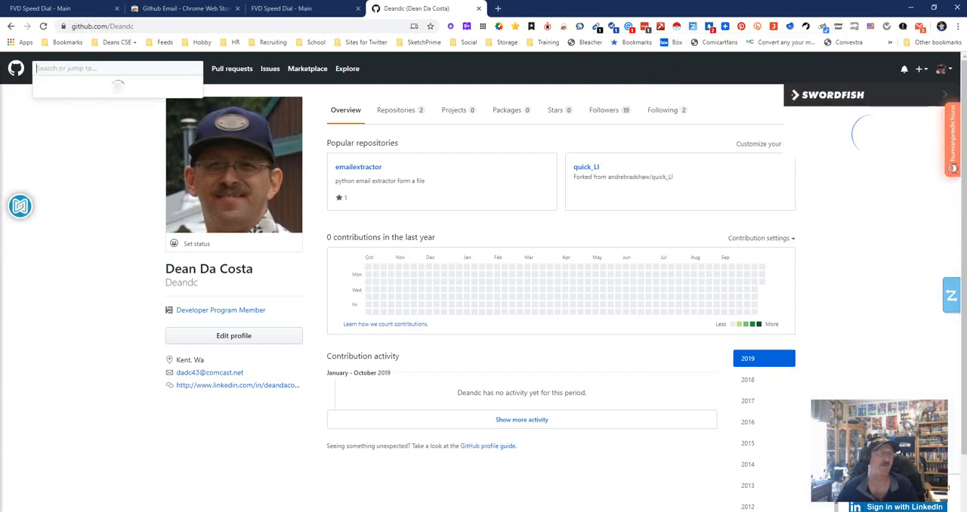
Search all GitHub users for 'language:java location:seattle' and pick the top result.
left_click(118, 68)
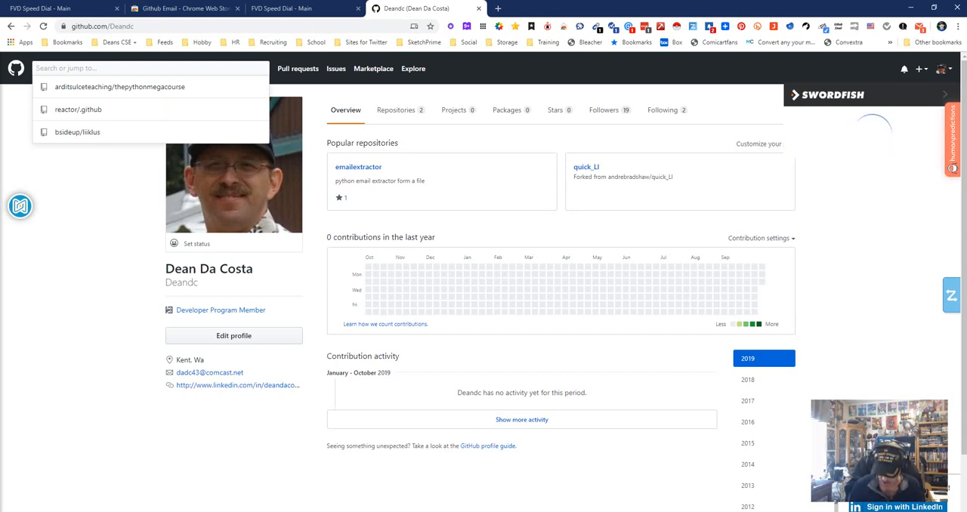
type("language:java location:")
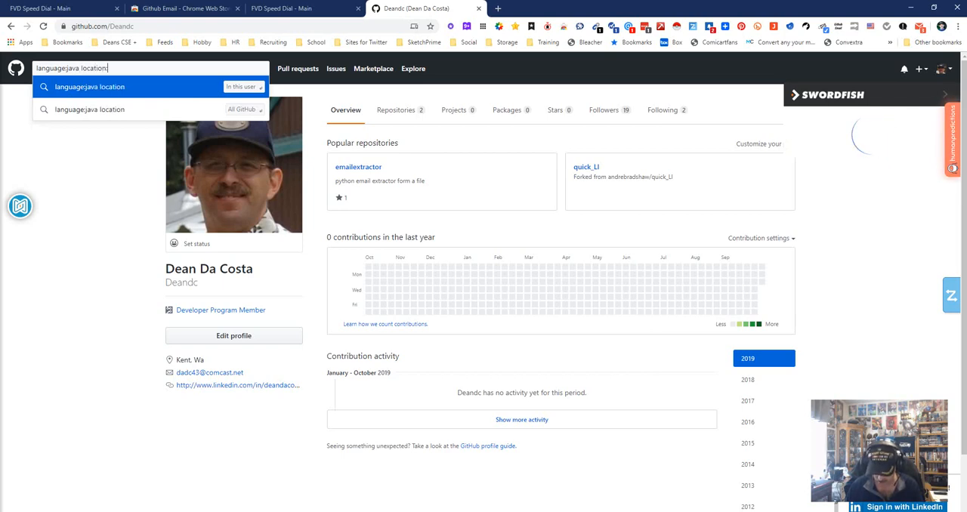
type("seattle")
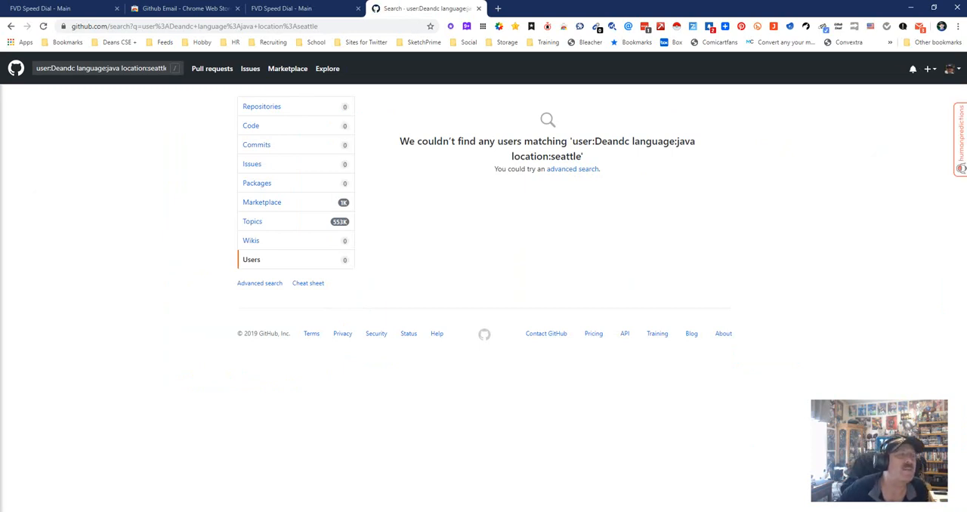
left_click(105, 68)
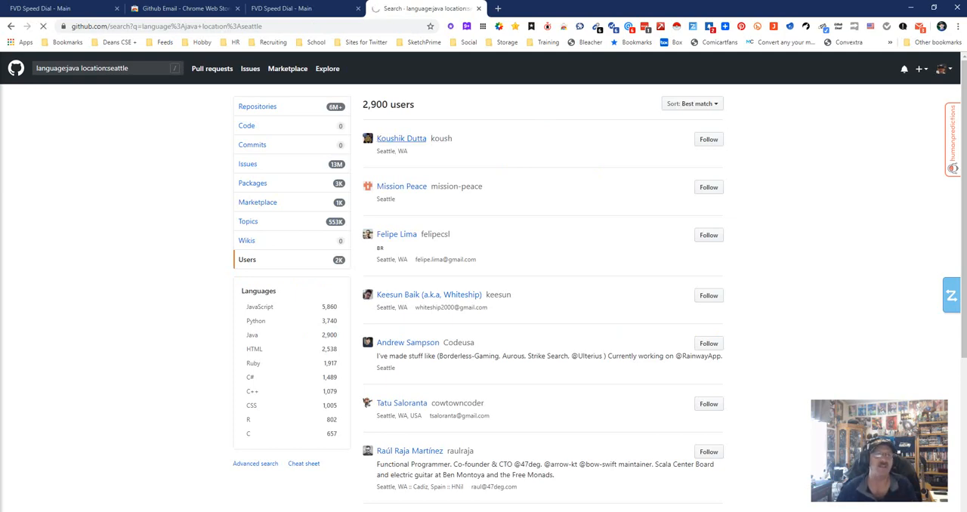
left_click(402, 137)
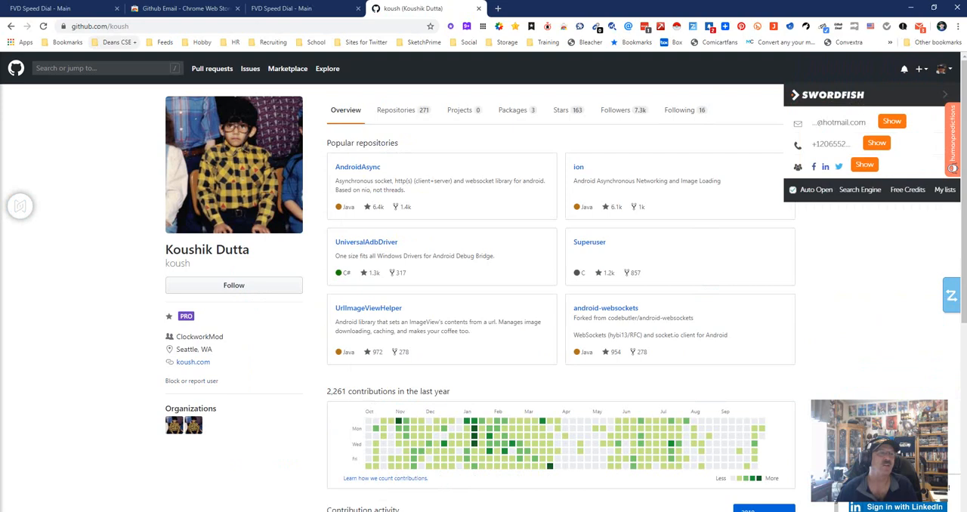
Copy the top Seattle Java developer's username and look it up in the Github Email popup.
double_click(121, 25)
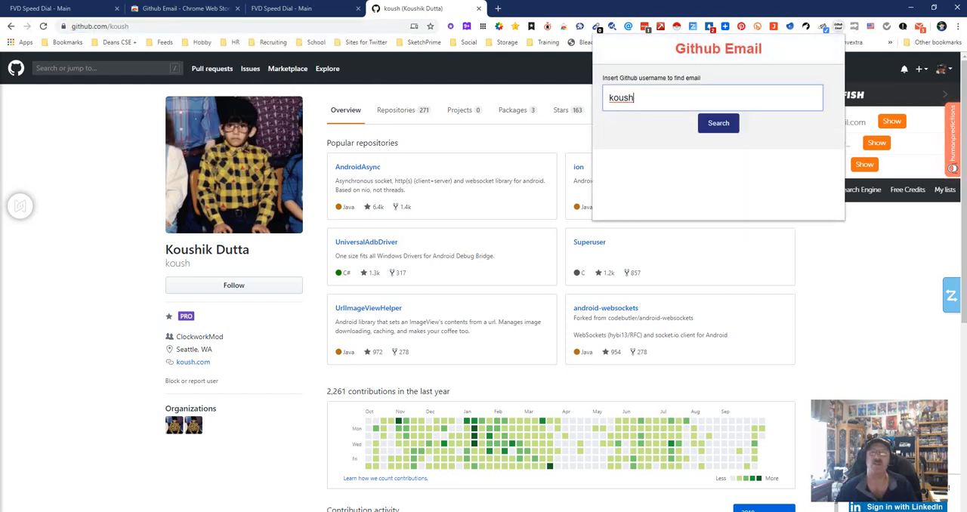
left_click(717, 124)
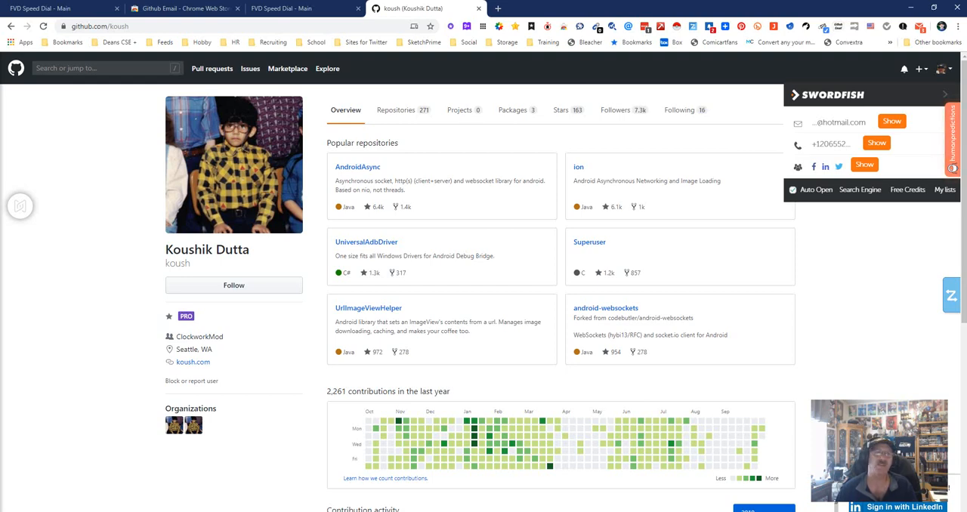
left_click(396, 109)
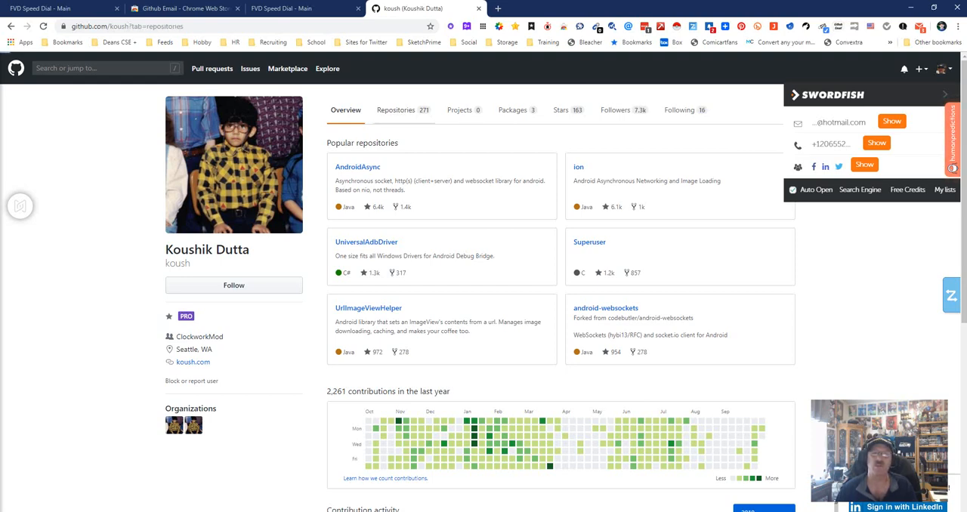
From the user's Repositories, show the scratch repo's commit history and its latest commit's diff.
left_click(395, 109)
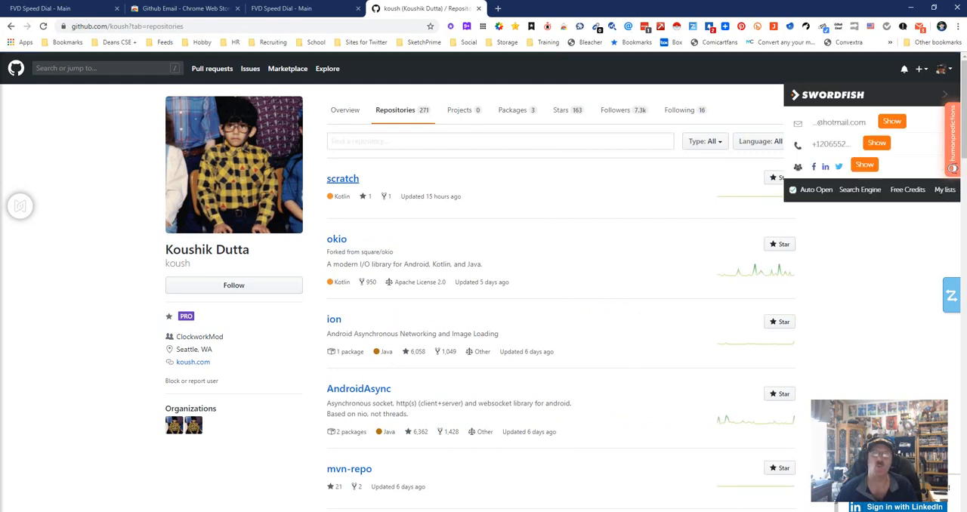
left_click(342, 179)
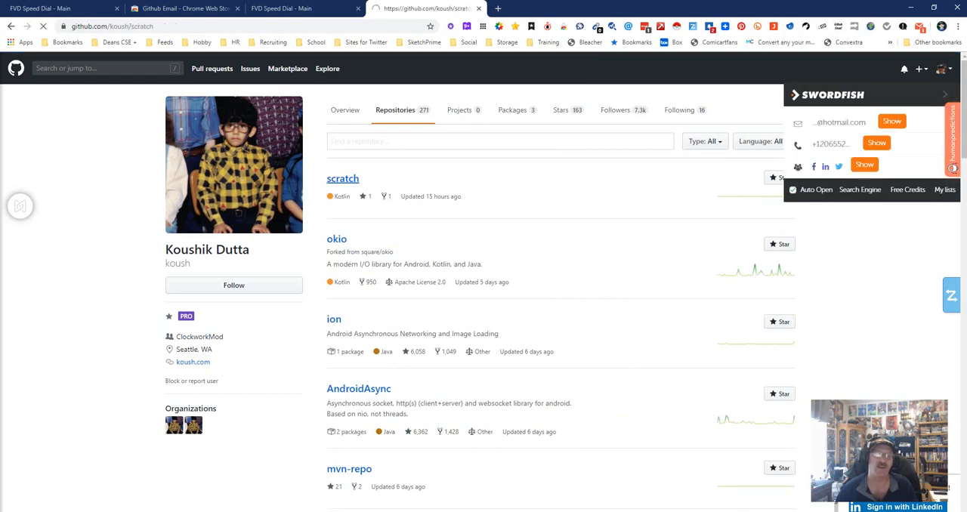
left_click(342, 178)
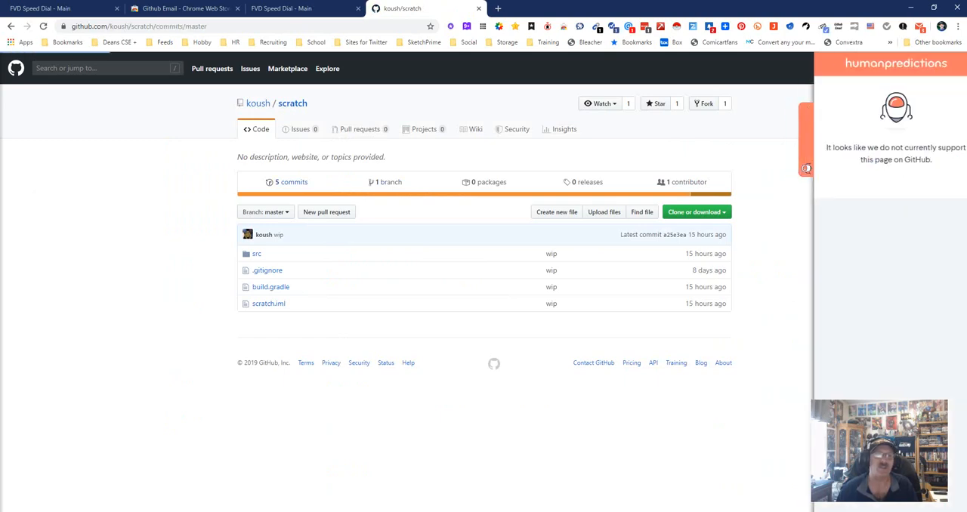
left_click(290, 182)
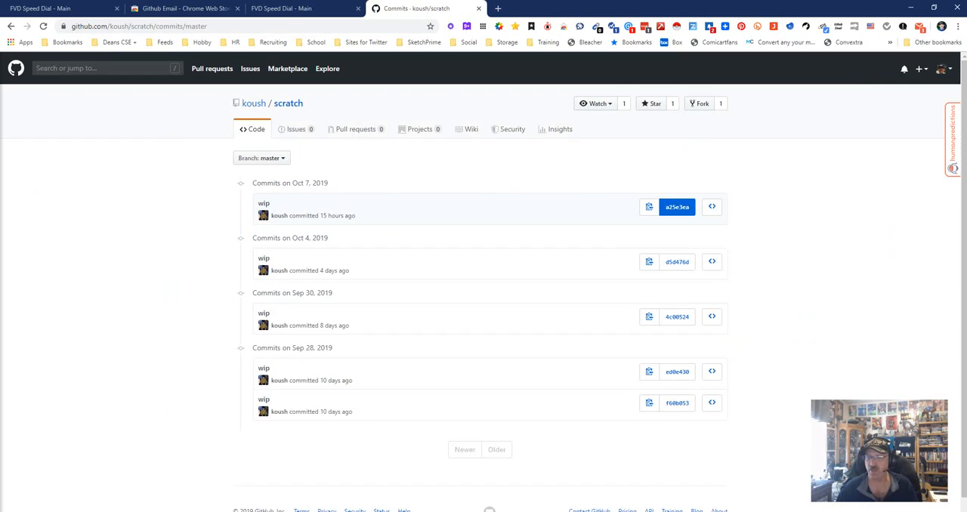
left_click(677, 205)
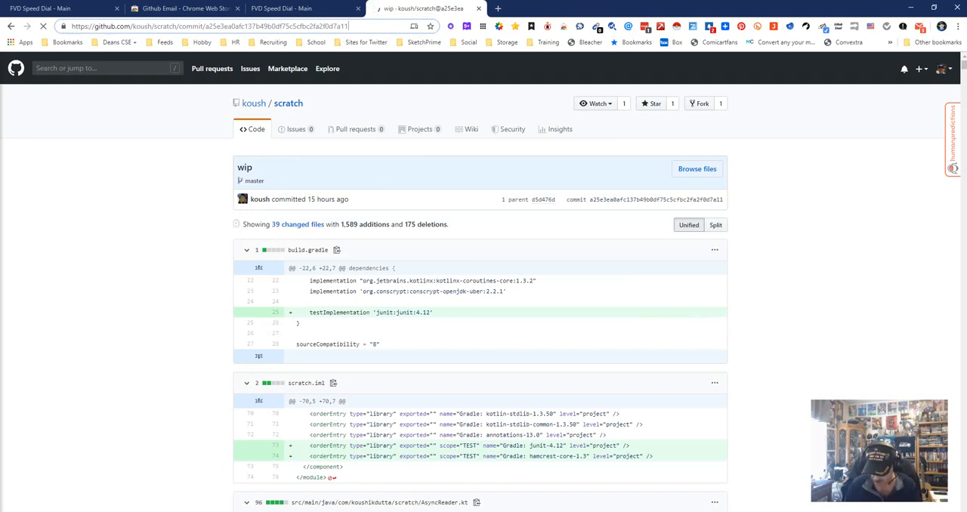
Append /raw to the commit URL, hit a page-not-found error, and return to the Github Email listing.
left_click(226, 26)
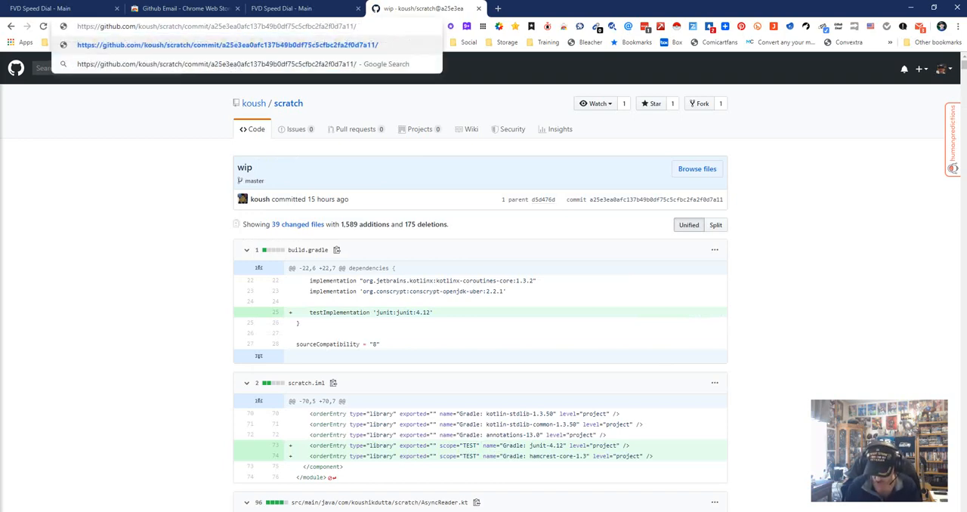
type("/raw")
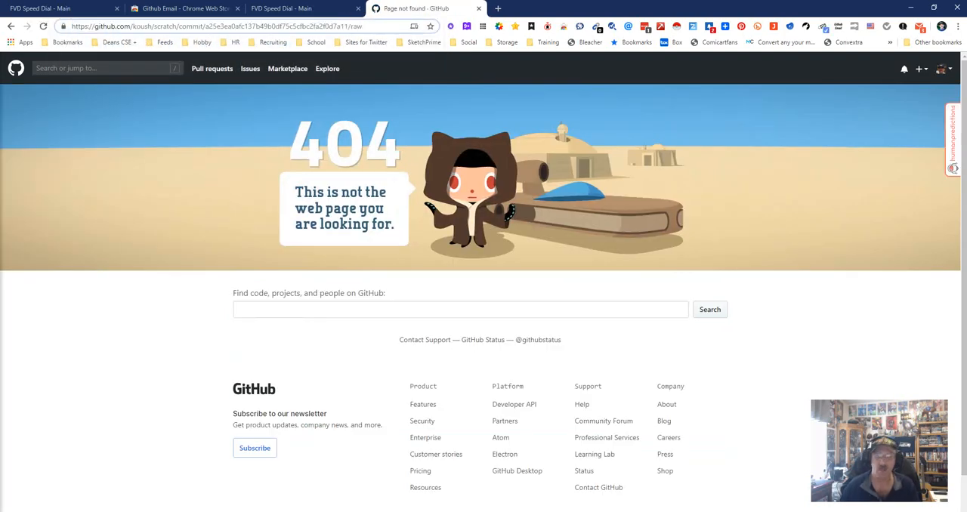
left_click(219, 25)
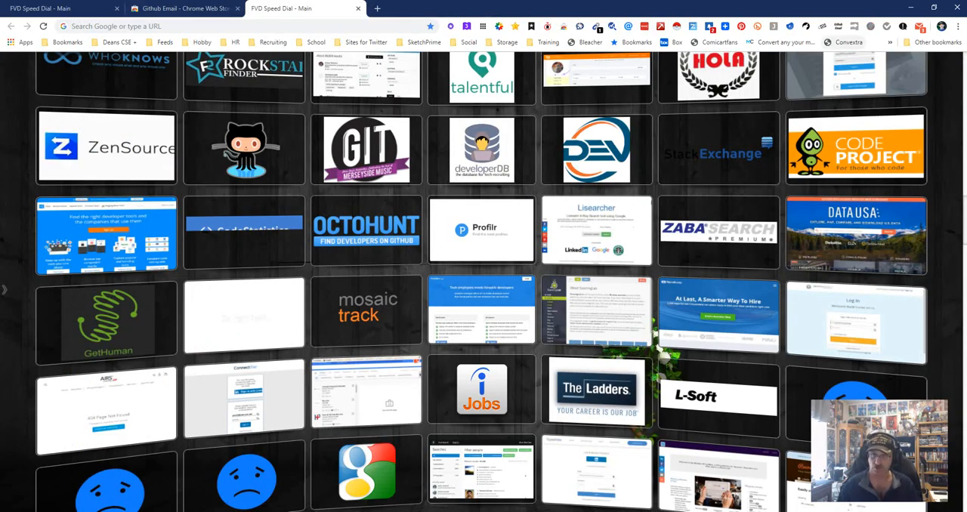
left_click(184, 9)
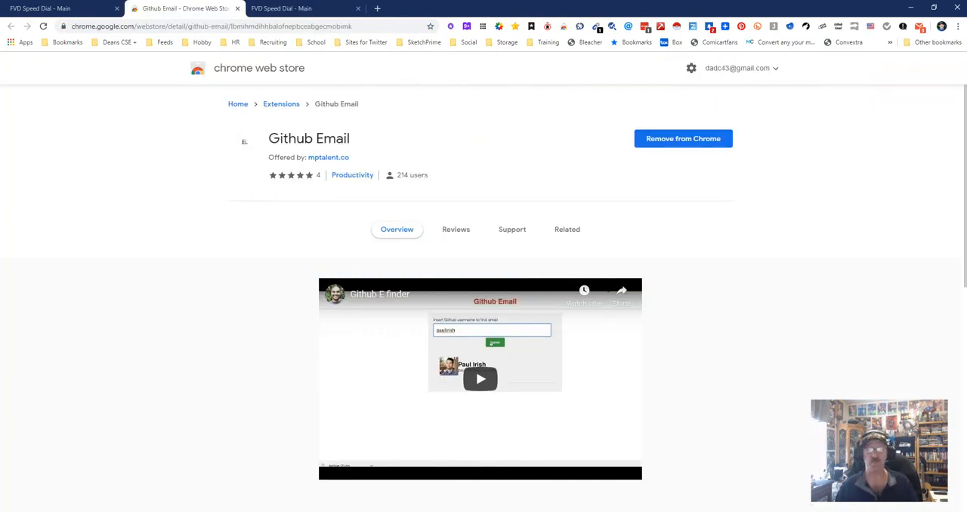